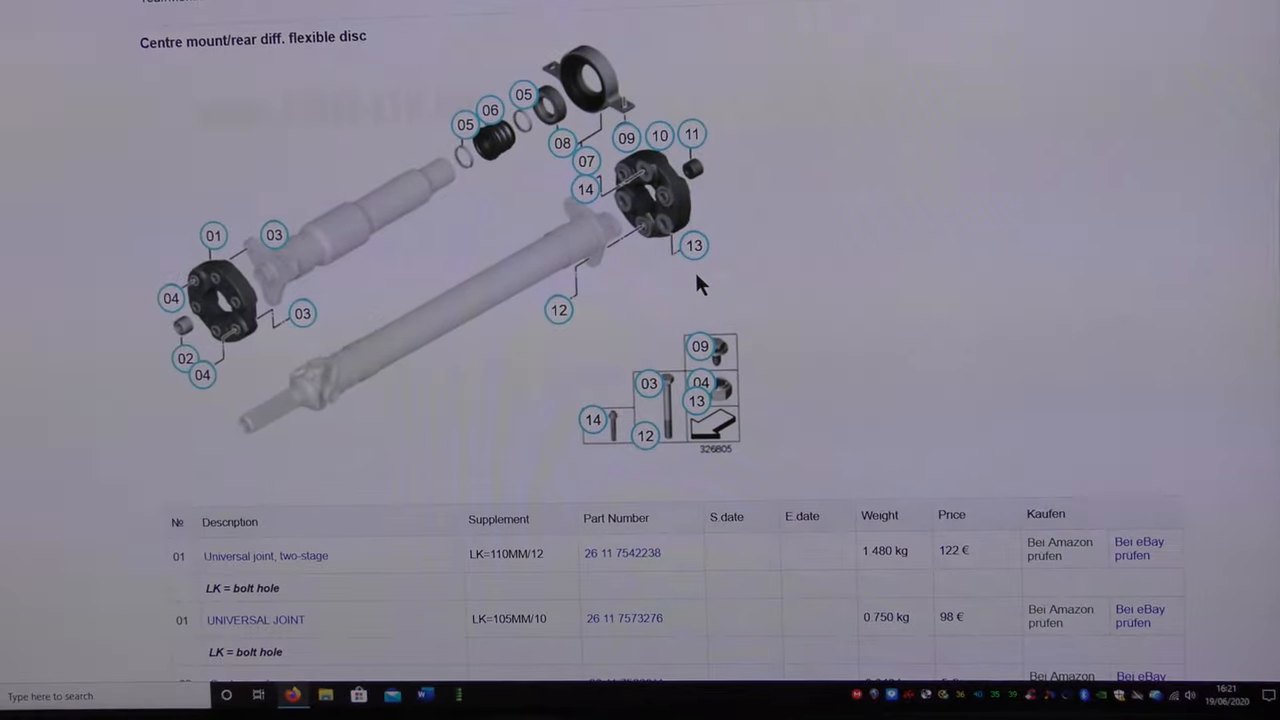
Bring up the headlight vertical aim control sensor diagram and browse its list of vent screw, vent pipe and sealing sleeves.
scroll("up", 3)
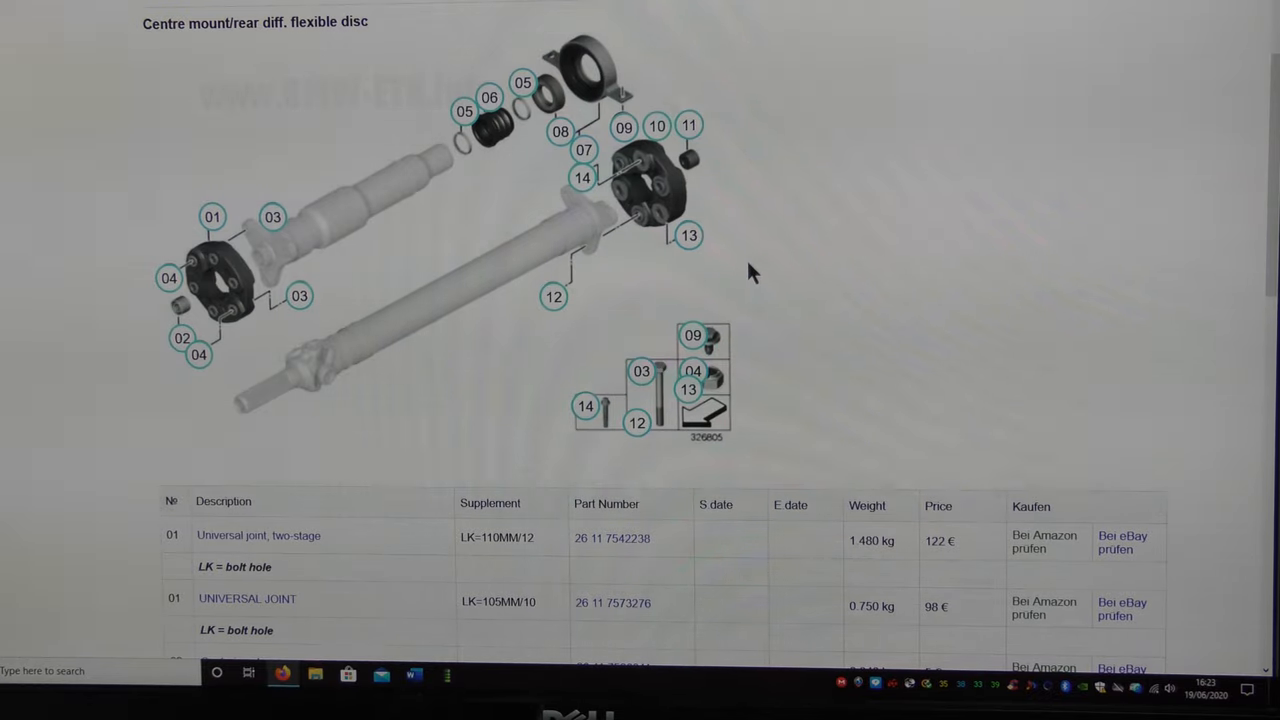
scroll("down", 3)
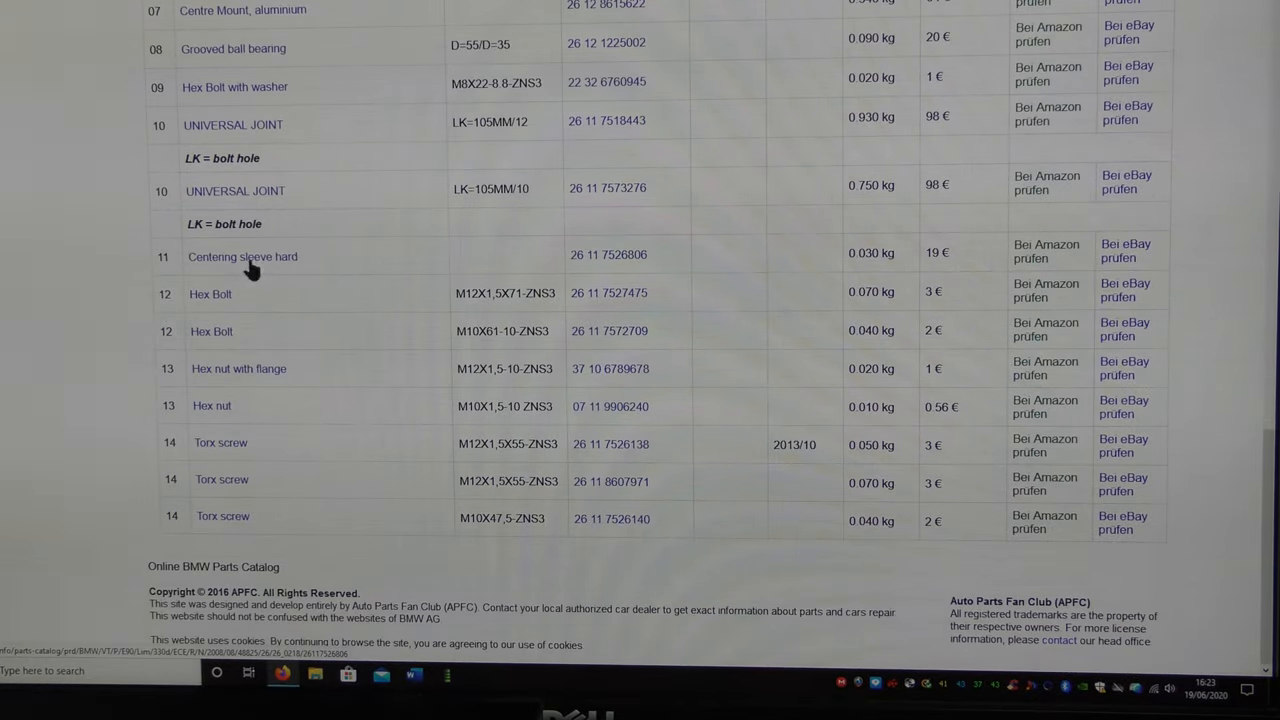
scroll("up", 3)
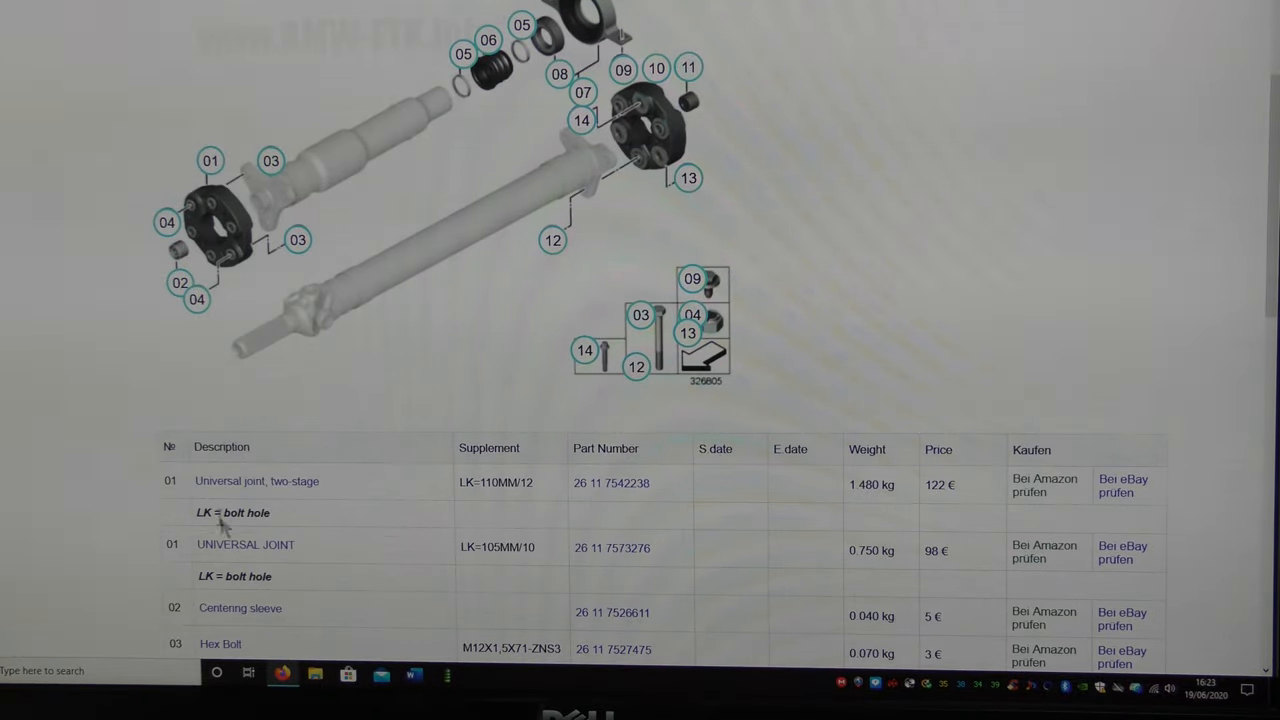
left_click(584, 350)
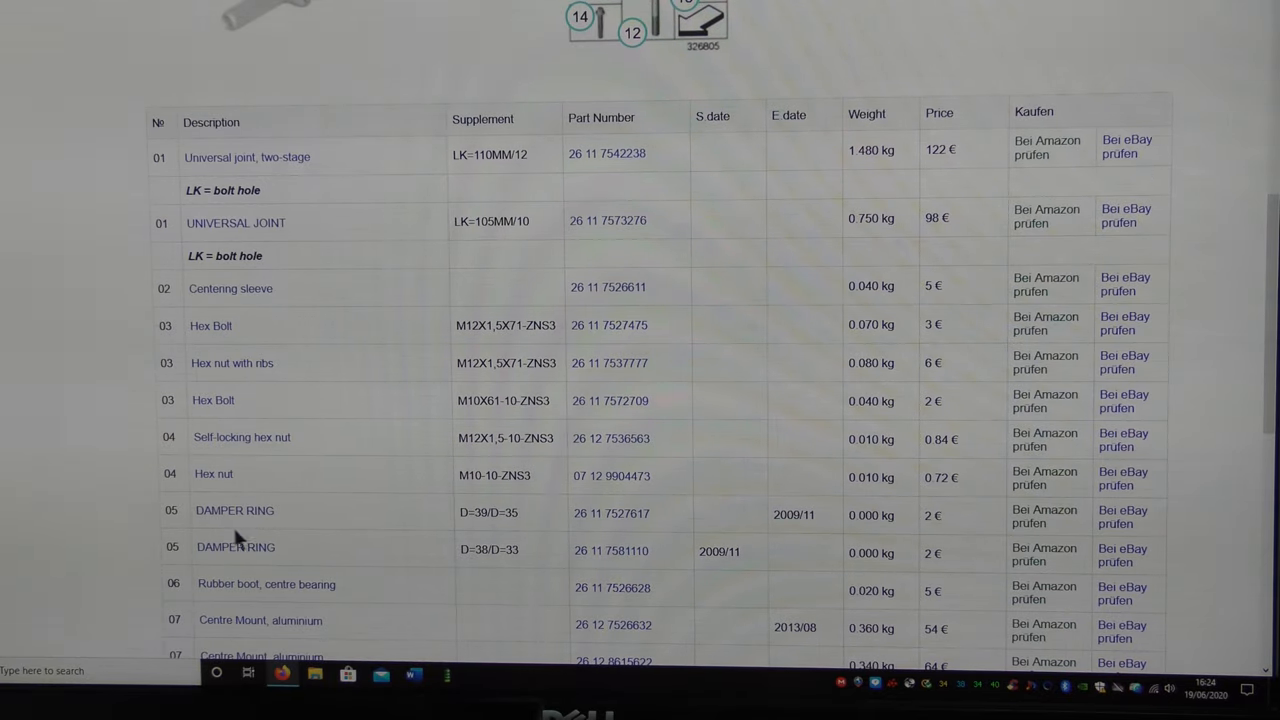
scroll("down", 3)
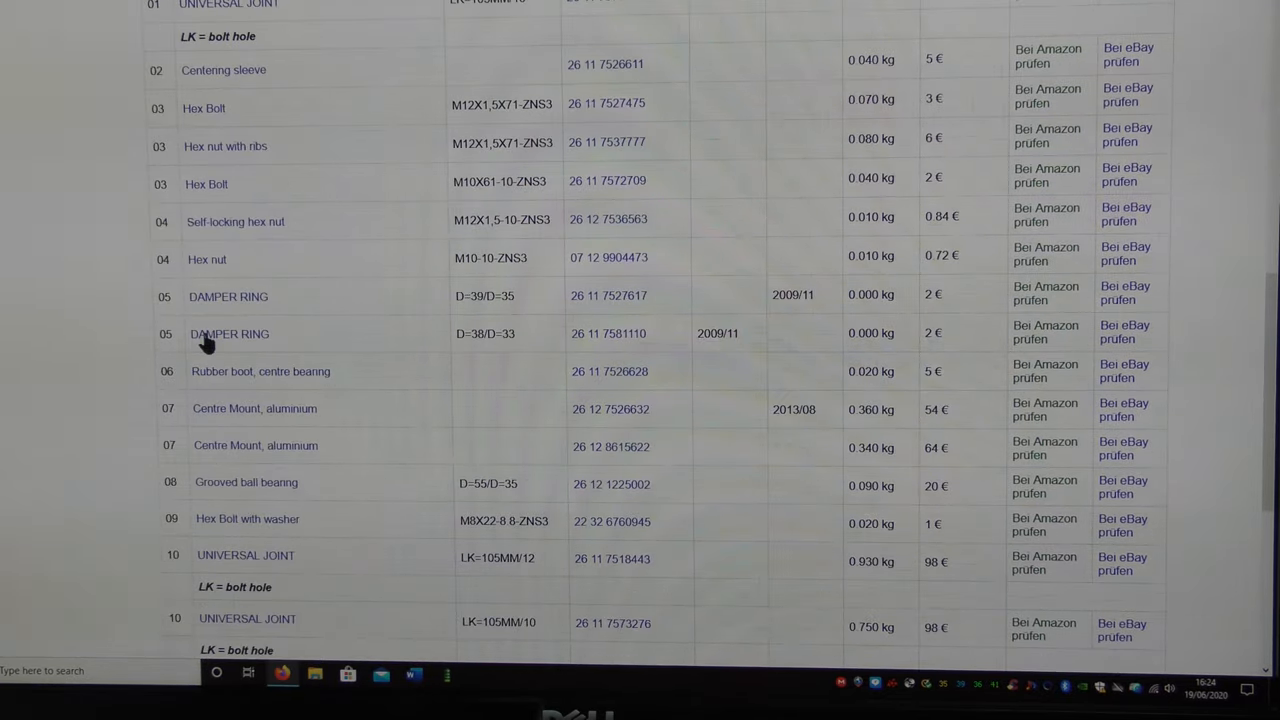
mouse_move(244, 384)
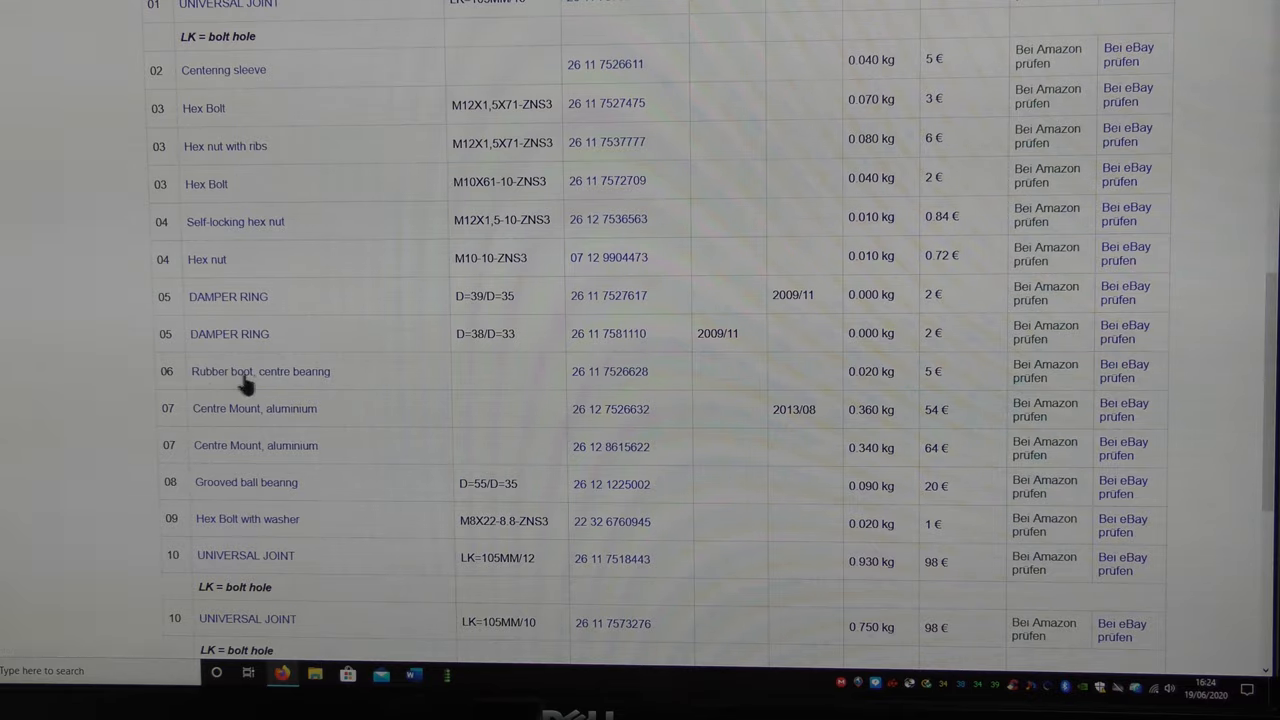
mouse_move(350, 400)
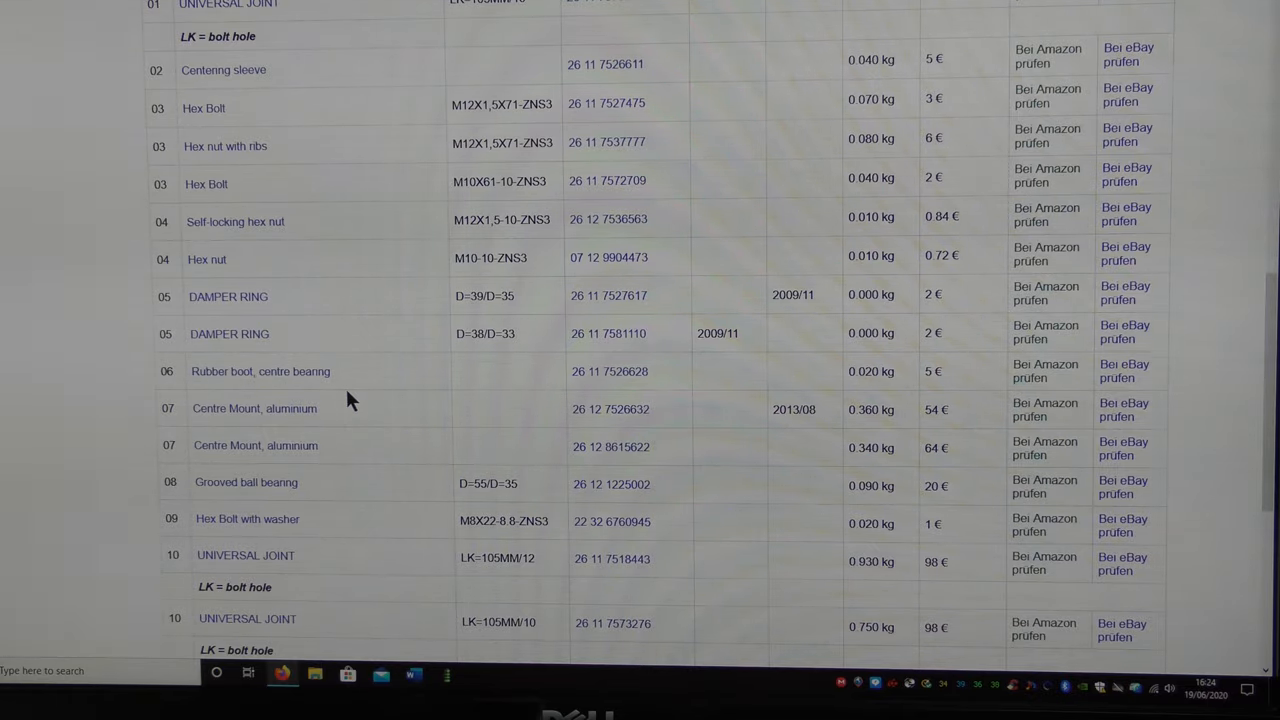
scroll("up", 3)
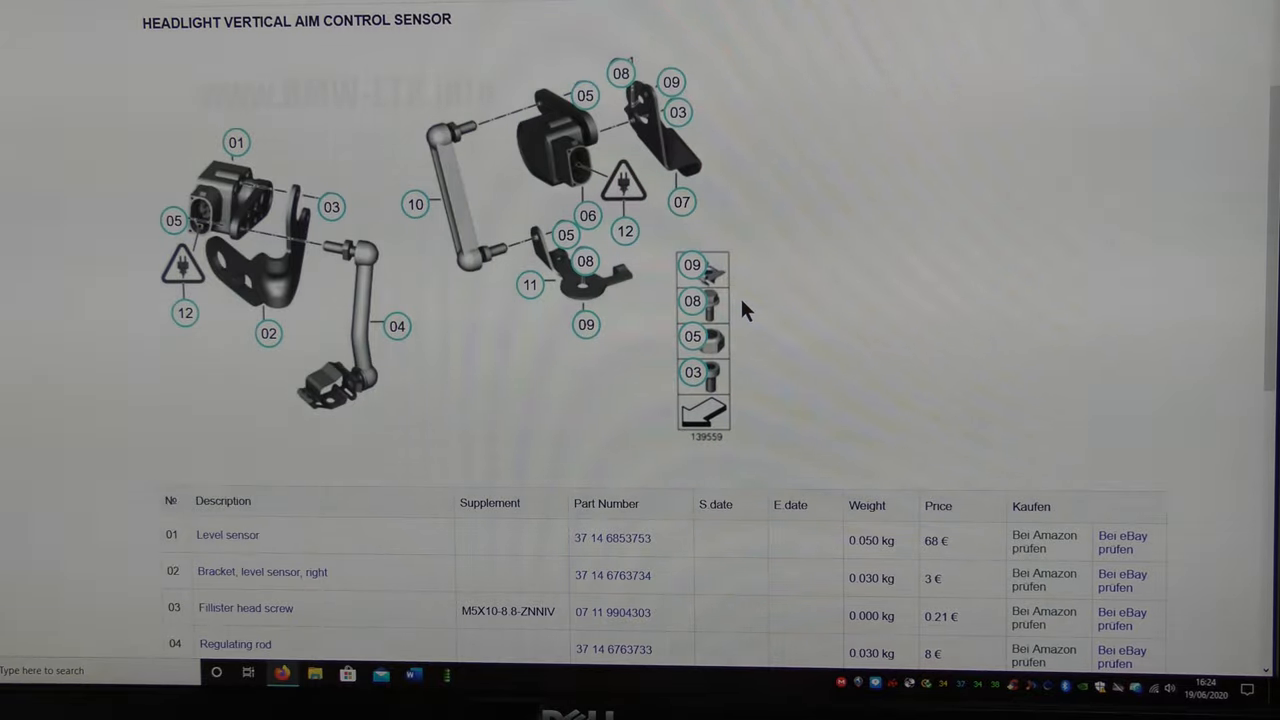
mouse_move(560, 356)
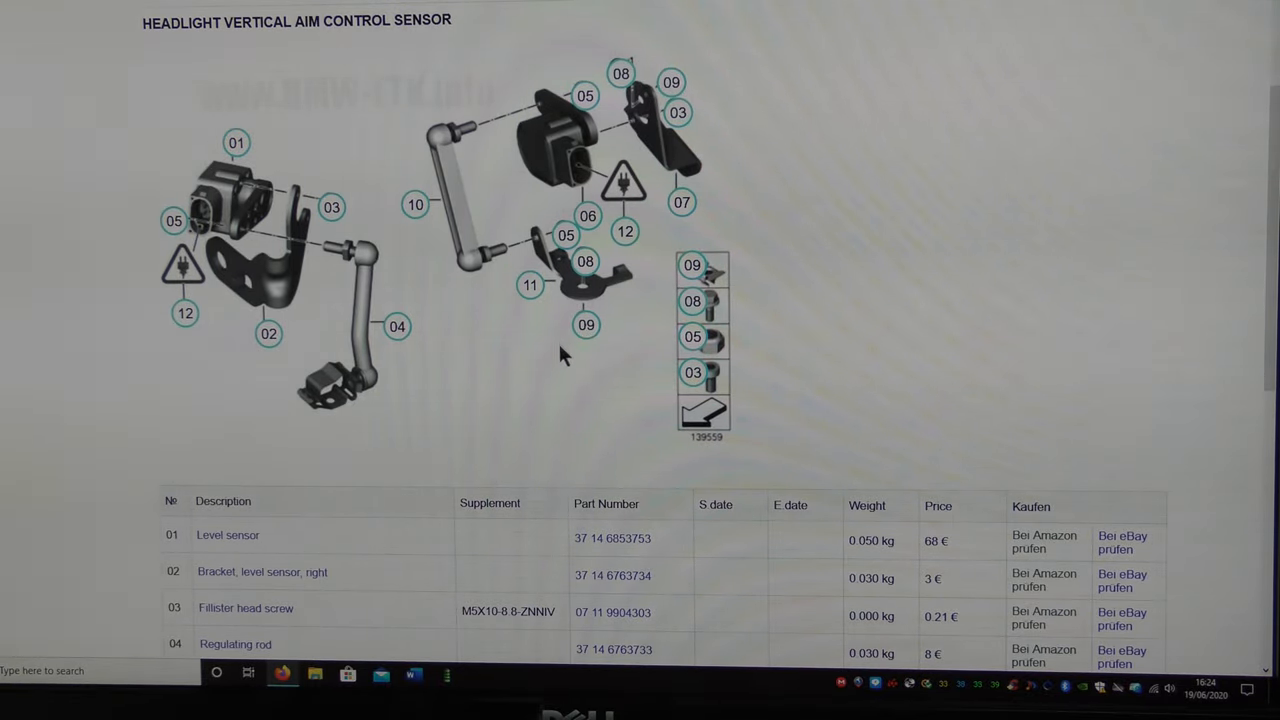
scroll("down", 3)
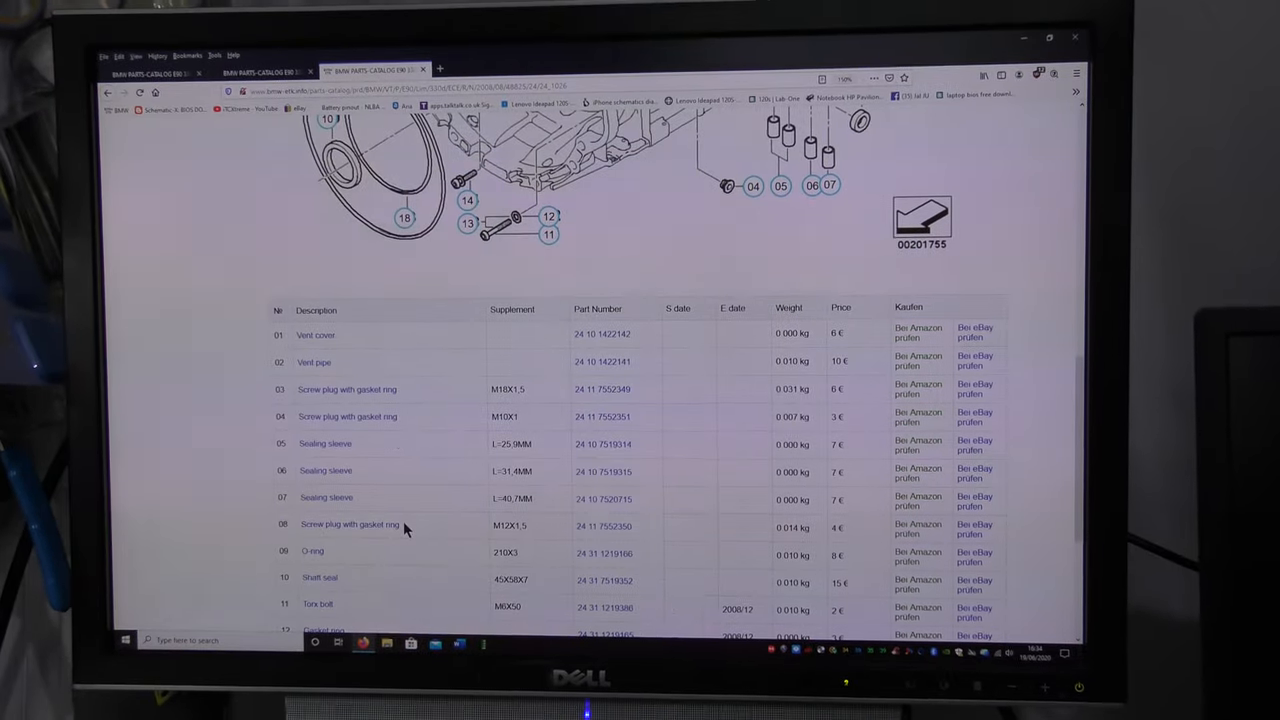
Review the GA6HP26Z housing parts table for the E90 330d 2008/08 and return to the diagram.
scroll("up", 3)
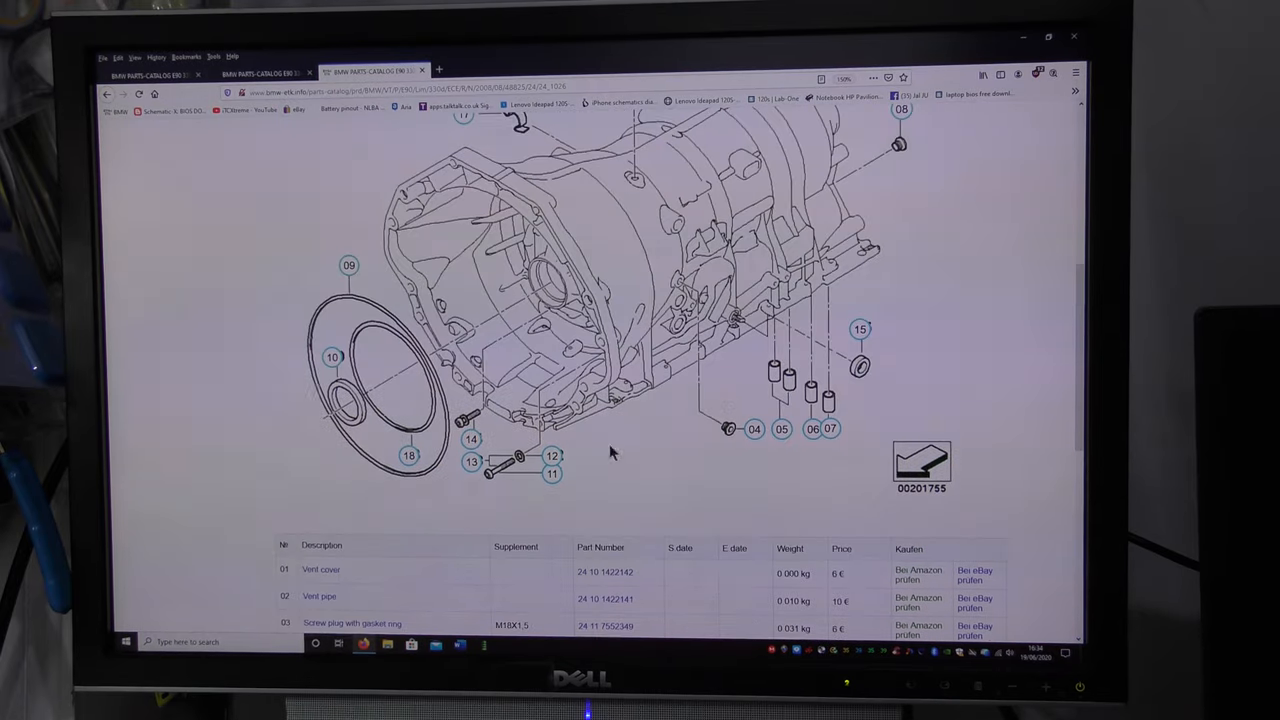
scroll("up", 3)
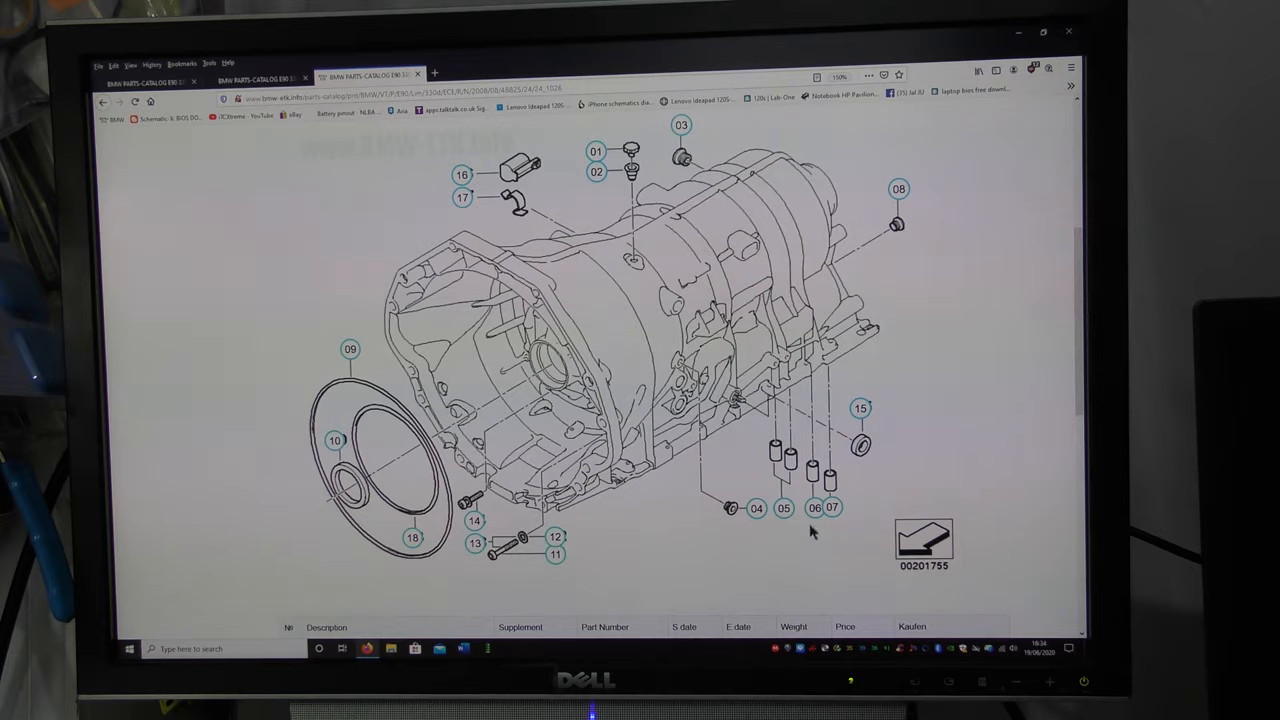
scroll("down", 3)
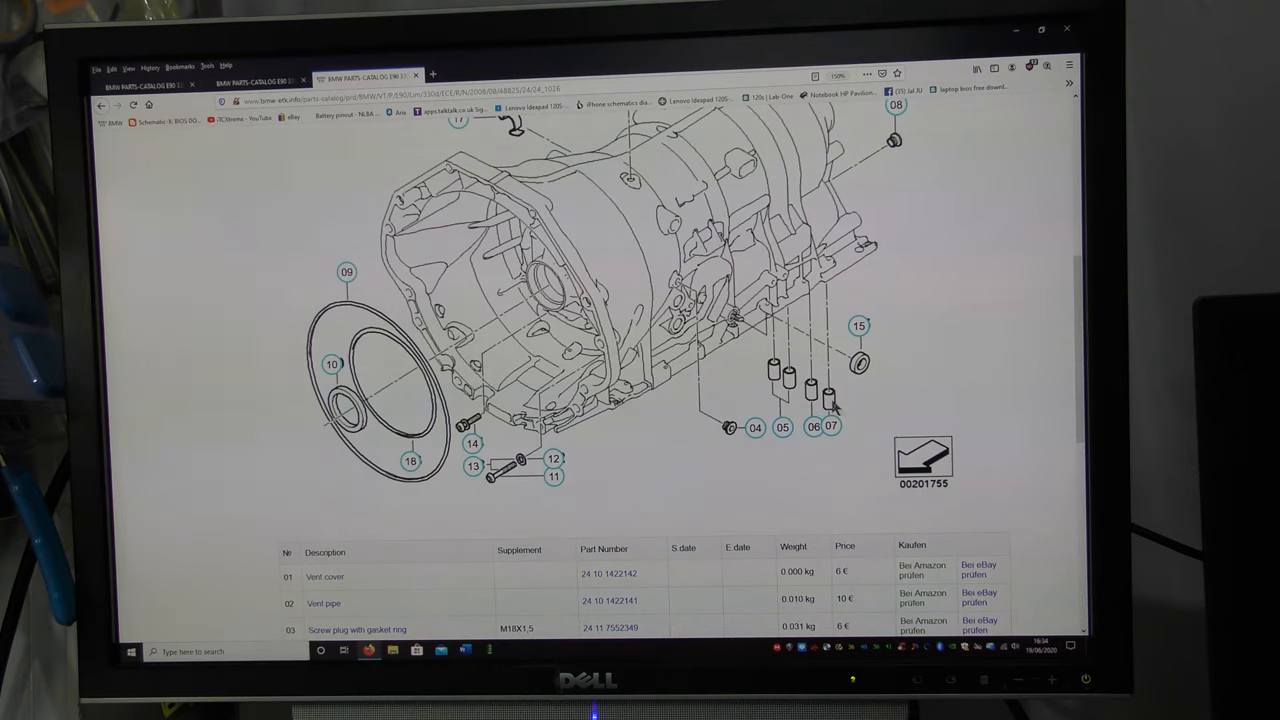
scroll("down", 3)
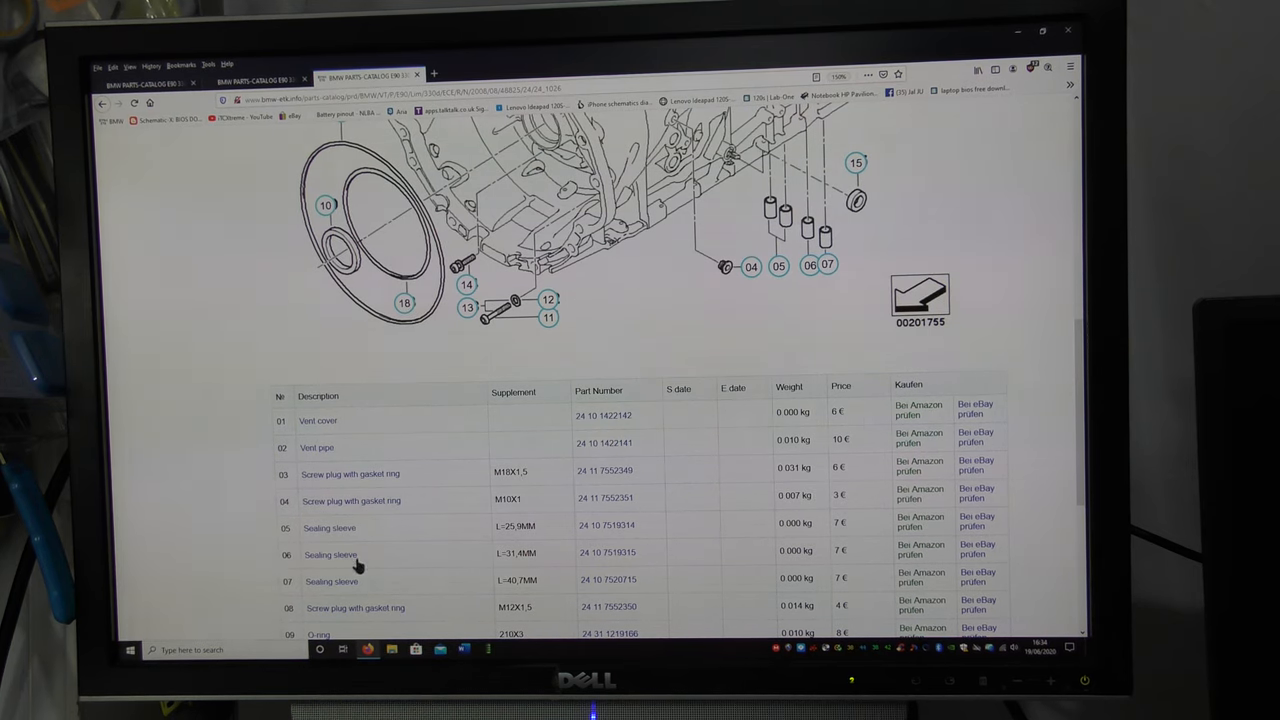
left_click(778, 268)
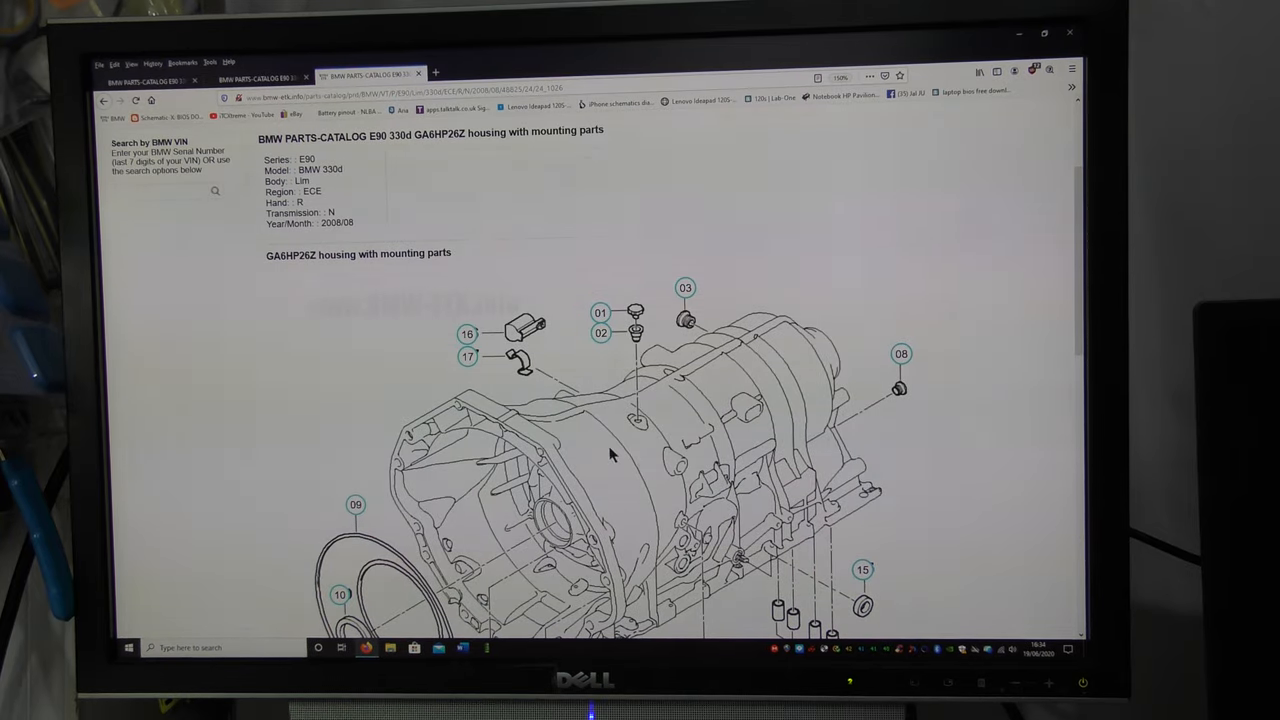
Select the GA6HP26Z Mechatronik mounting parts thumbnail from the automatic transmission overview.
scroll("down", 3)
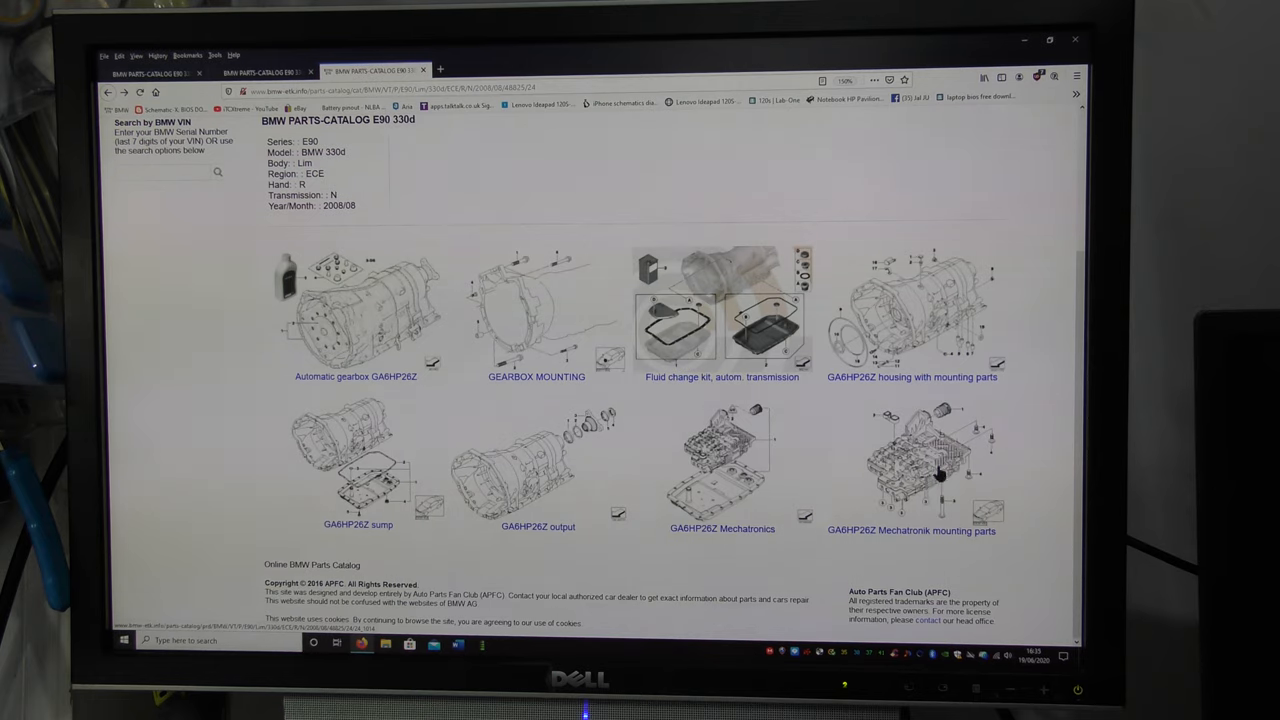
left_click(912, 470)
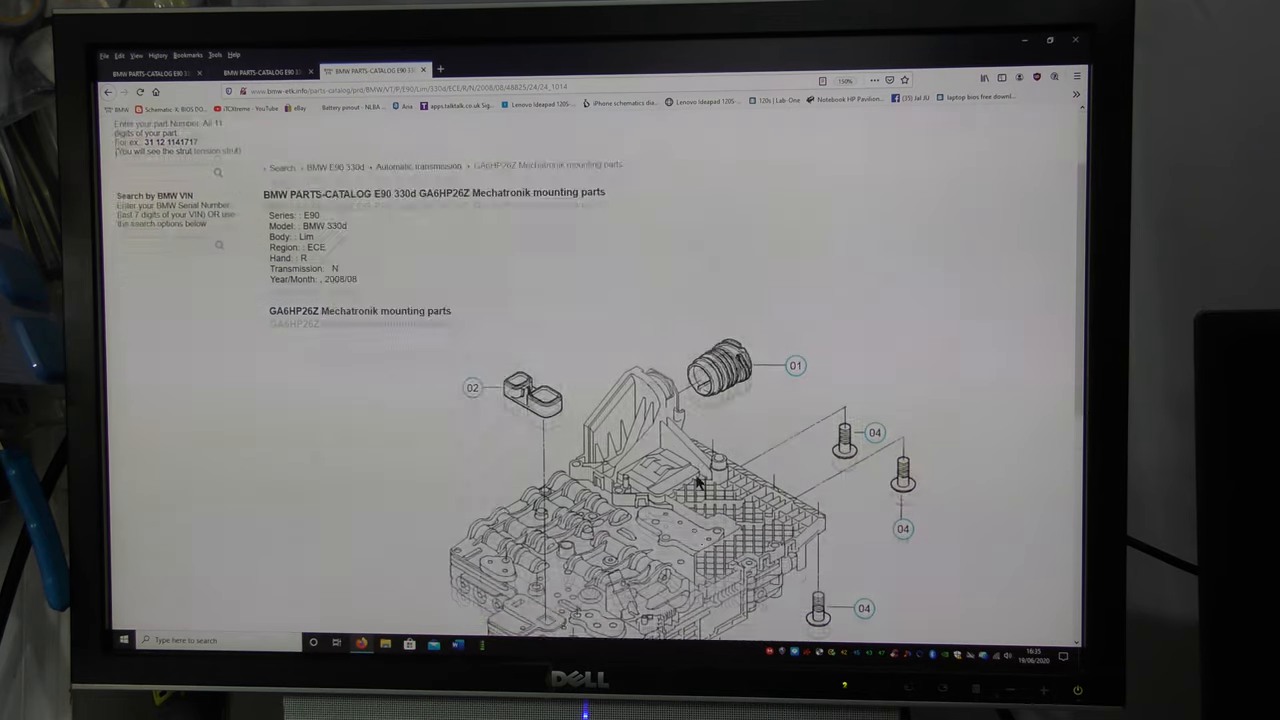
Browse the Mechatronik mounting parts table, then return to the GA6HP26Z housing with mounting parts page.
scroll("down", 3)
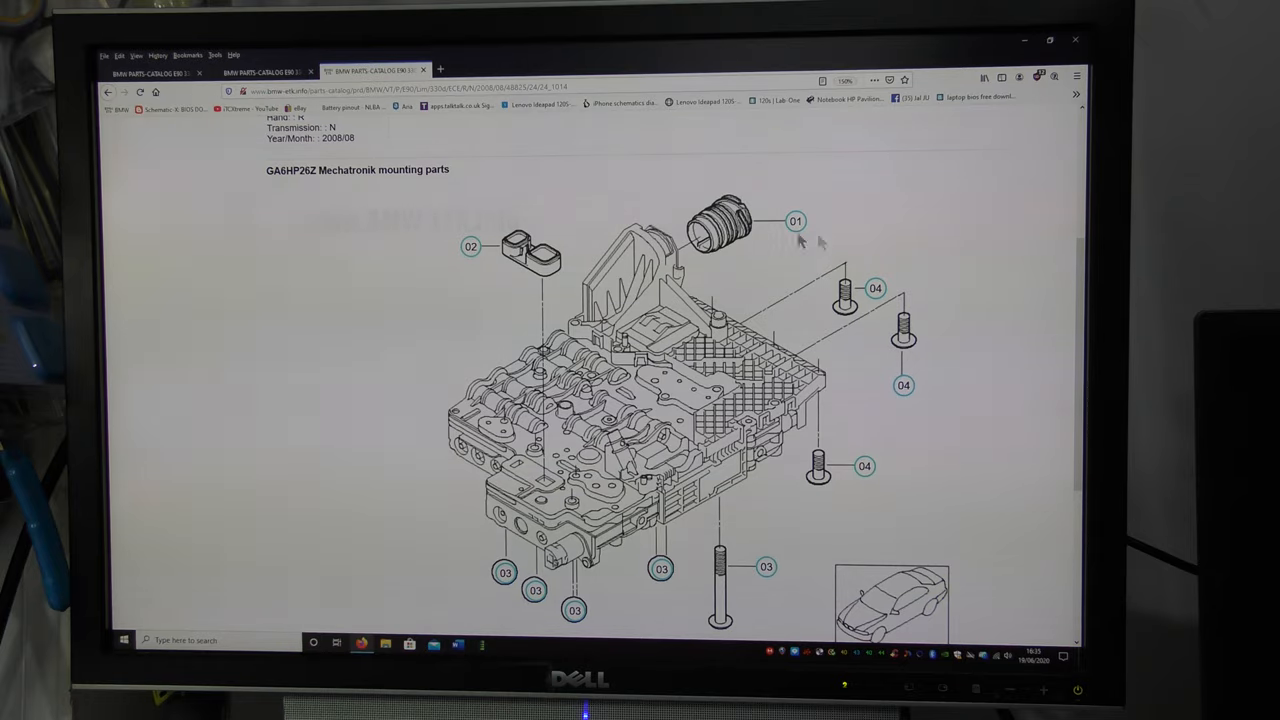
scroll("down", 3)
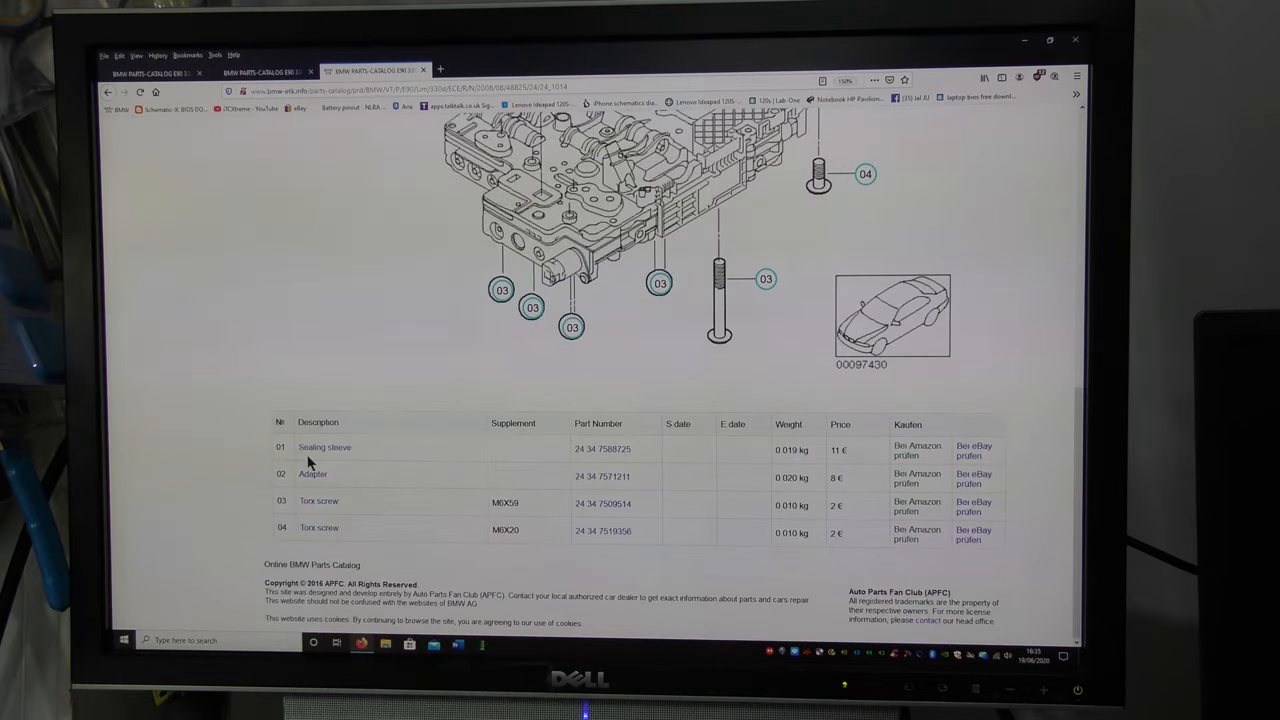
mouse_move(344, 480)
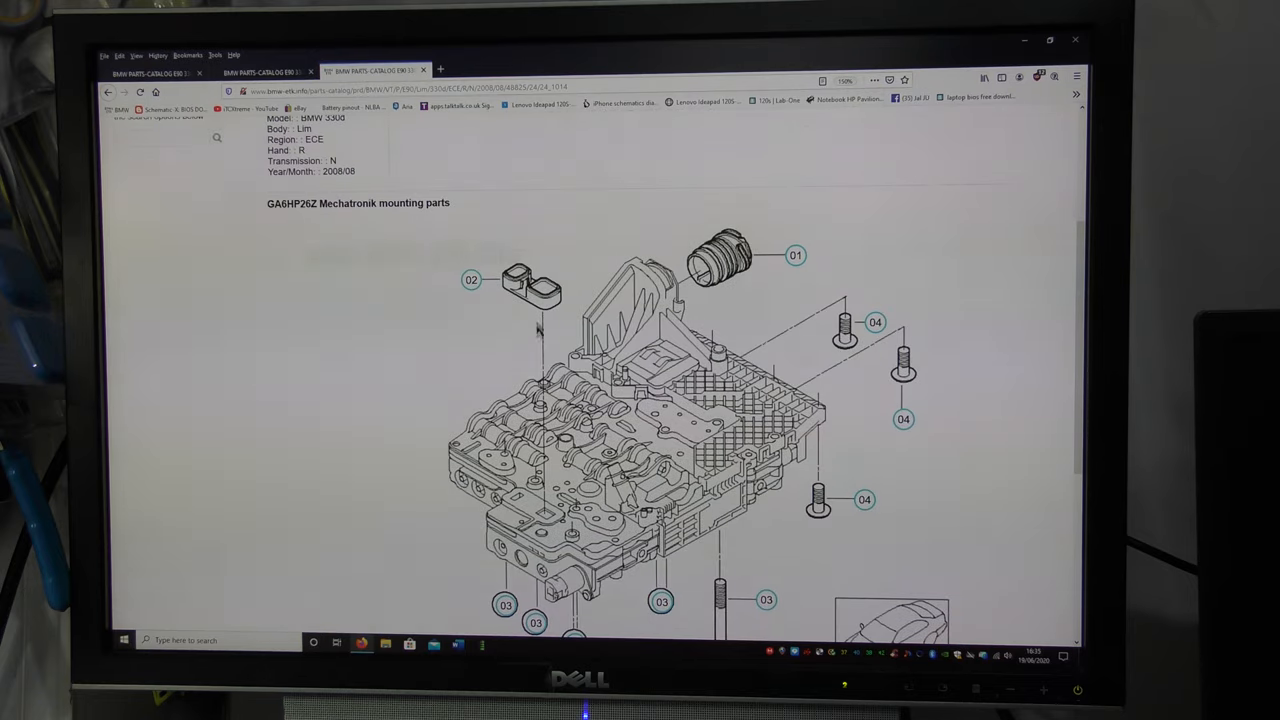
mouse_move(616, 344)
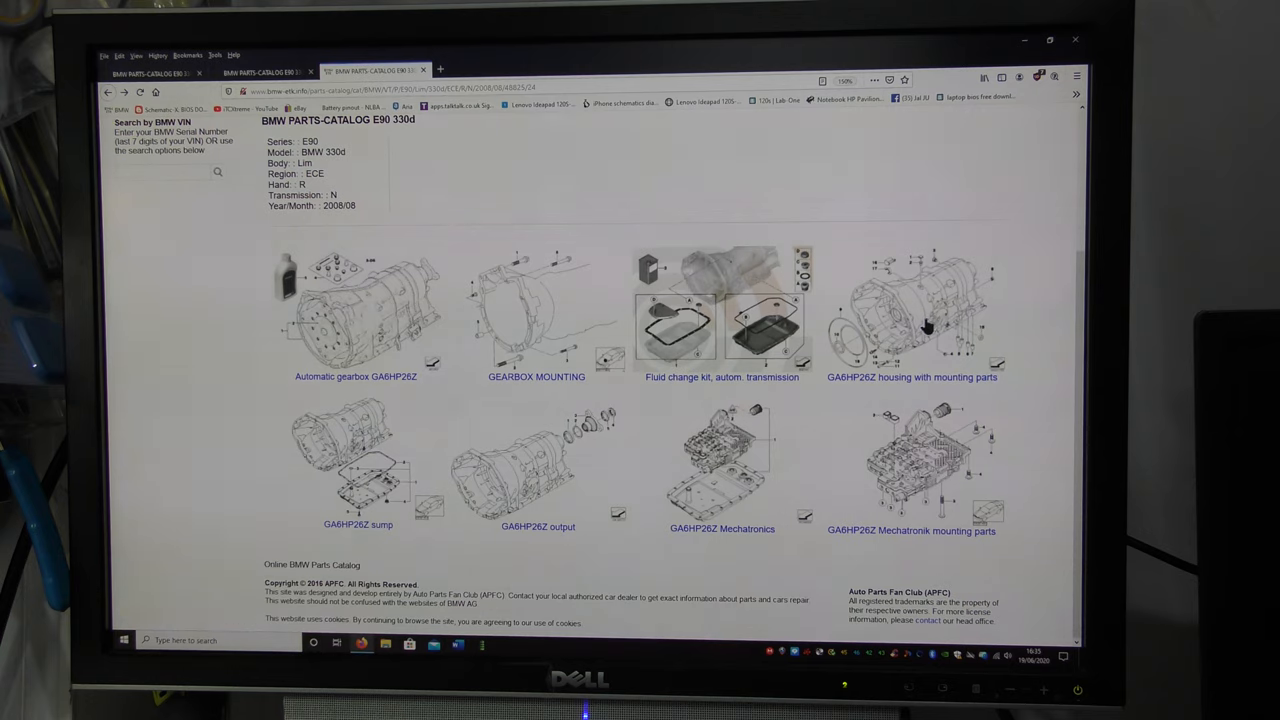
left_click(912, 316)
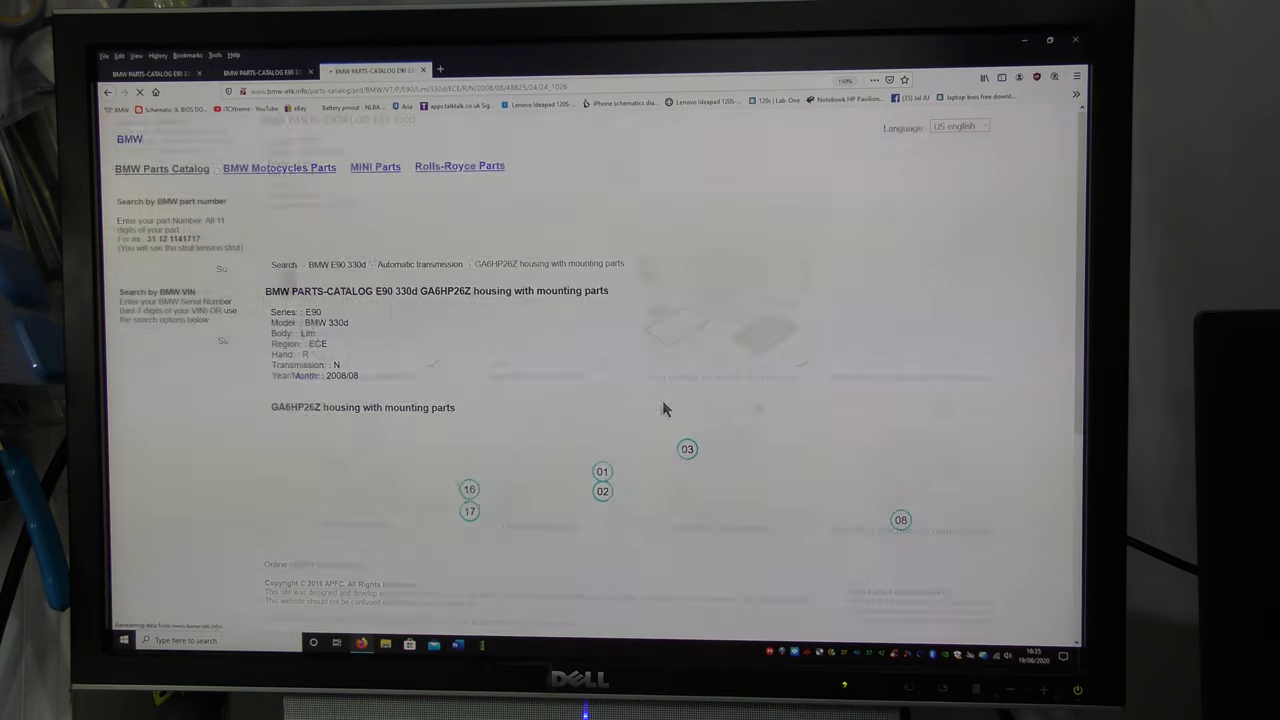